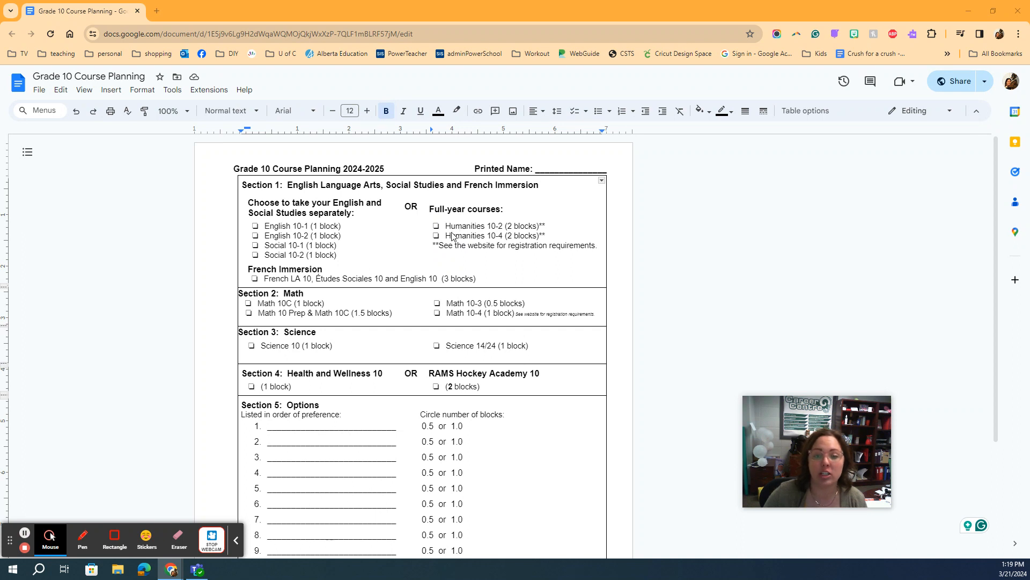
pyautogui.moveTo(455, 239)
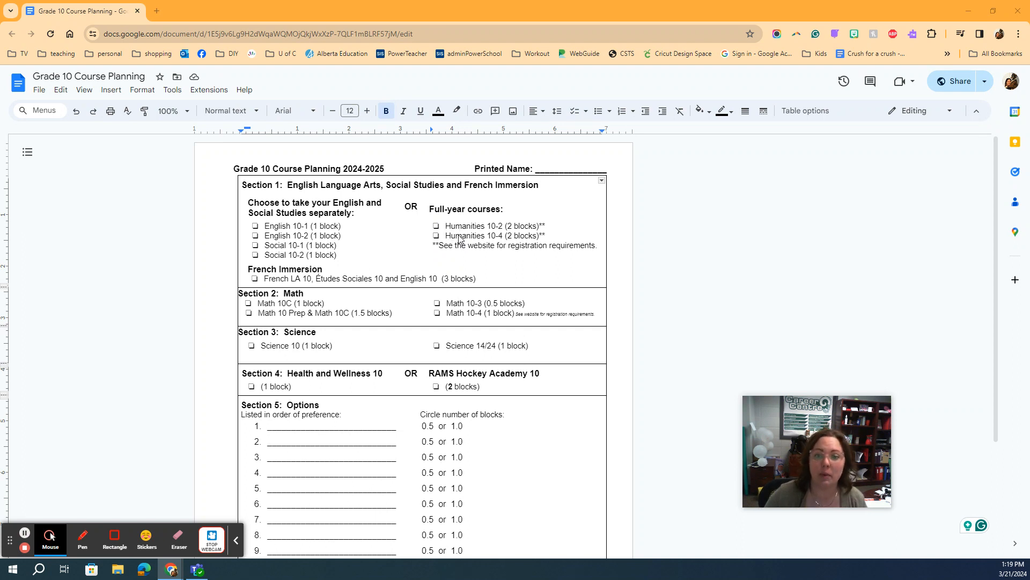
pyautogui.moveTo(514, 232)
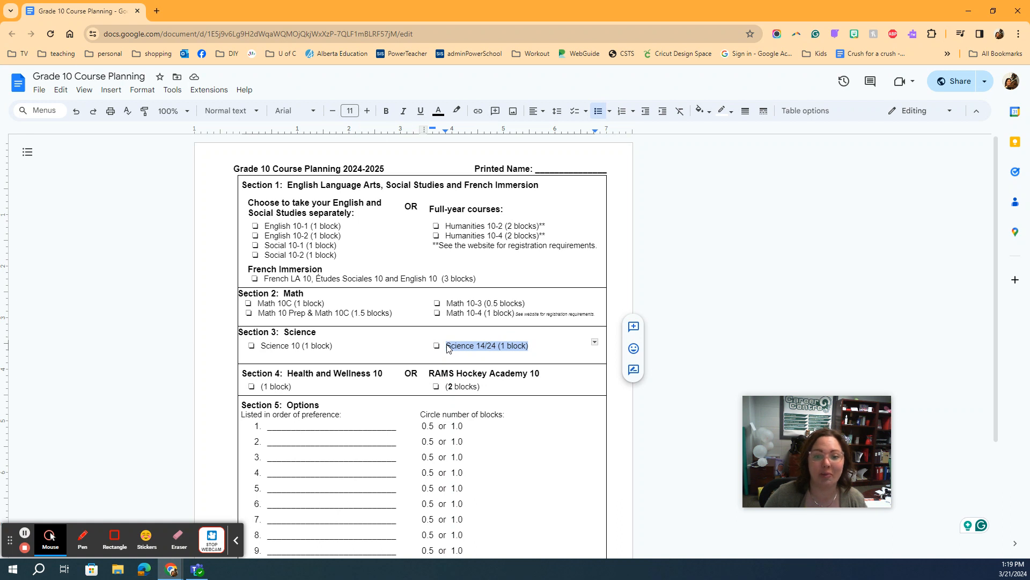
pyautogui.moveTo(441, 357)
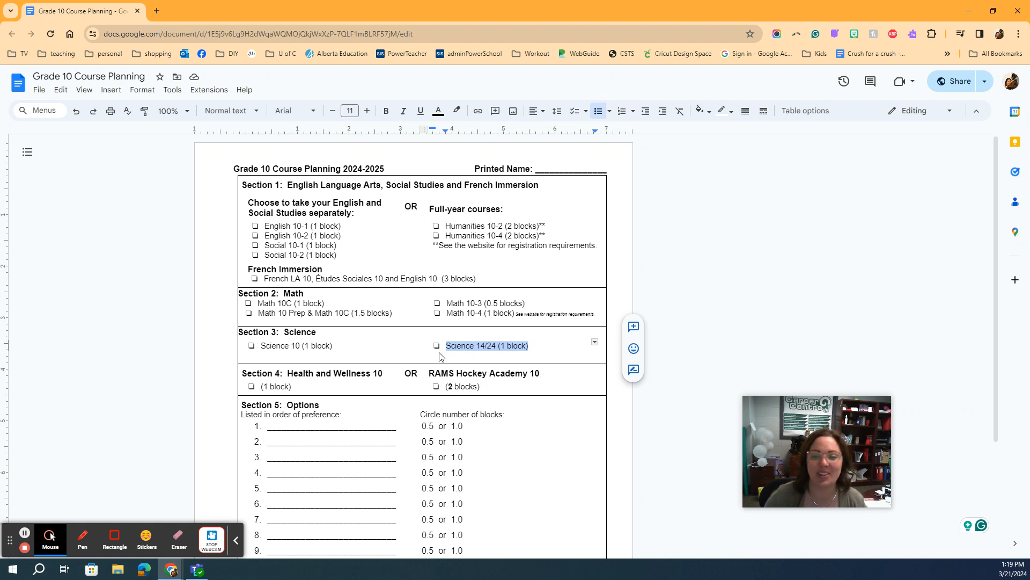
pyautogui.moveTo(465, 346)
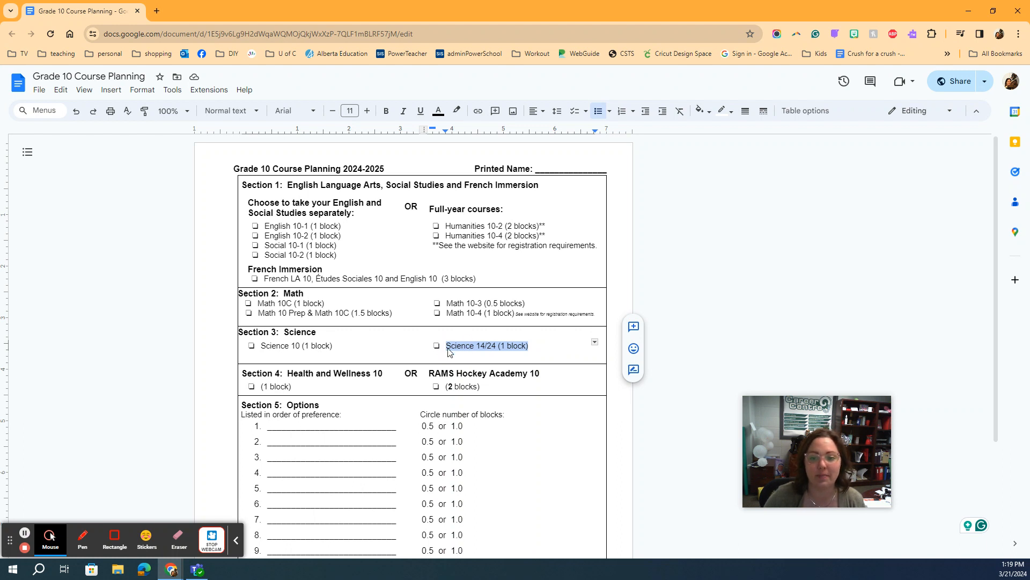
# Scroll the planning sheet down to Section 5 Options and the Confirmation area
pyautogui.scroll(-3)
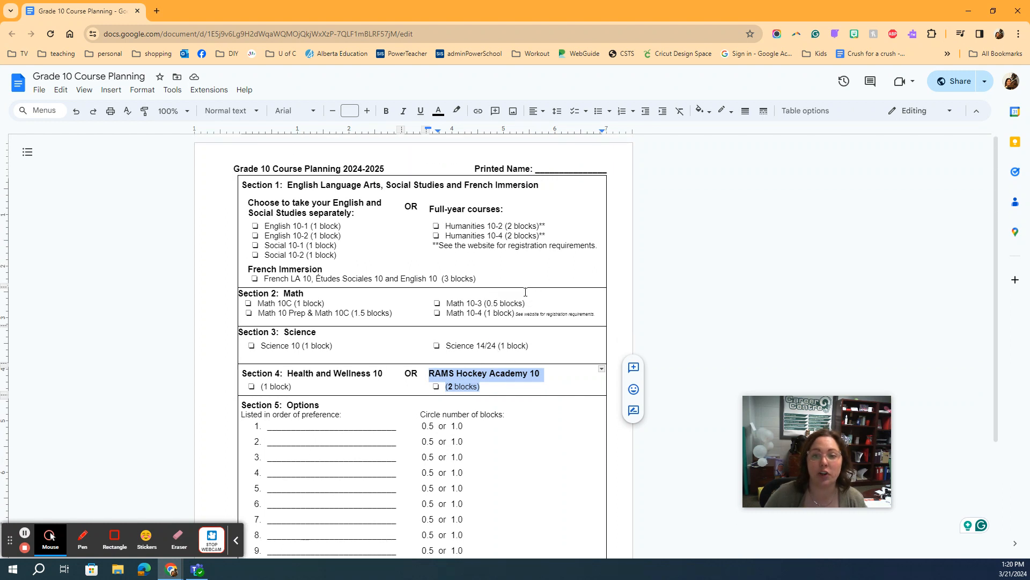
pyautogui.moveTo(562, 325)
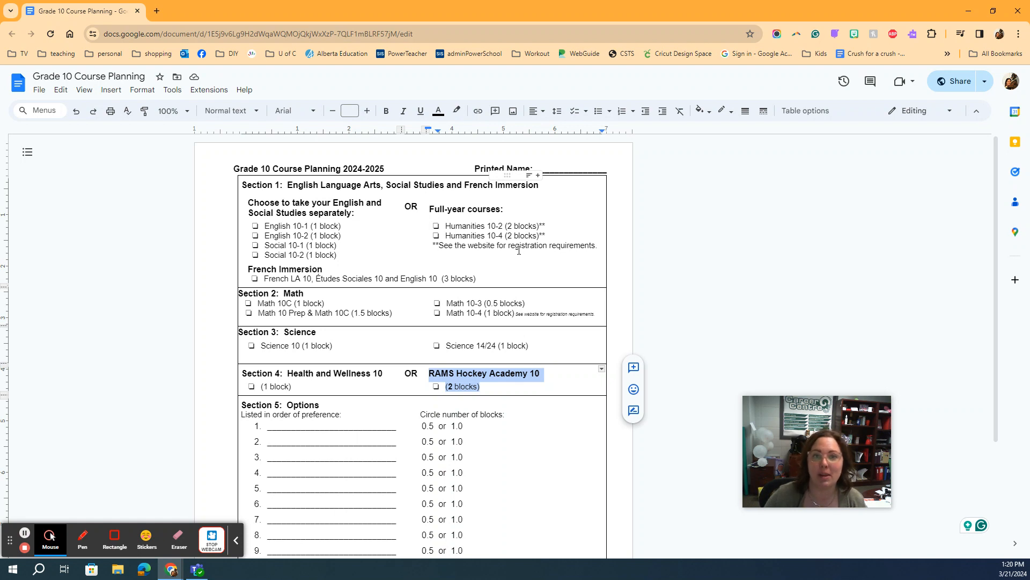
pyautogui.scroll(-3)
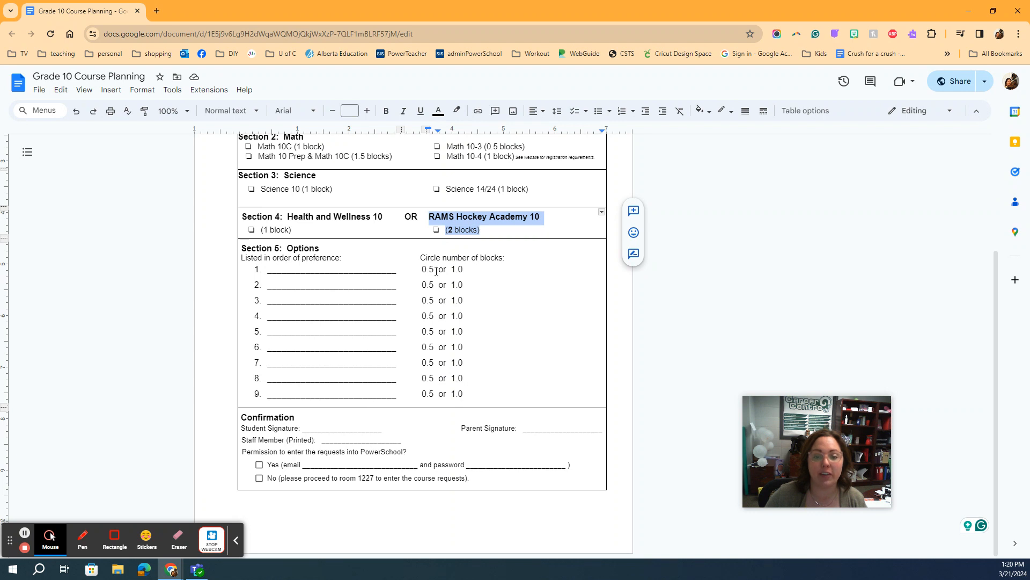
pyautogui.moveTo(360, 196)
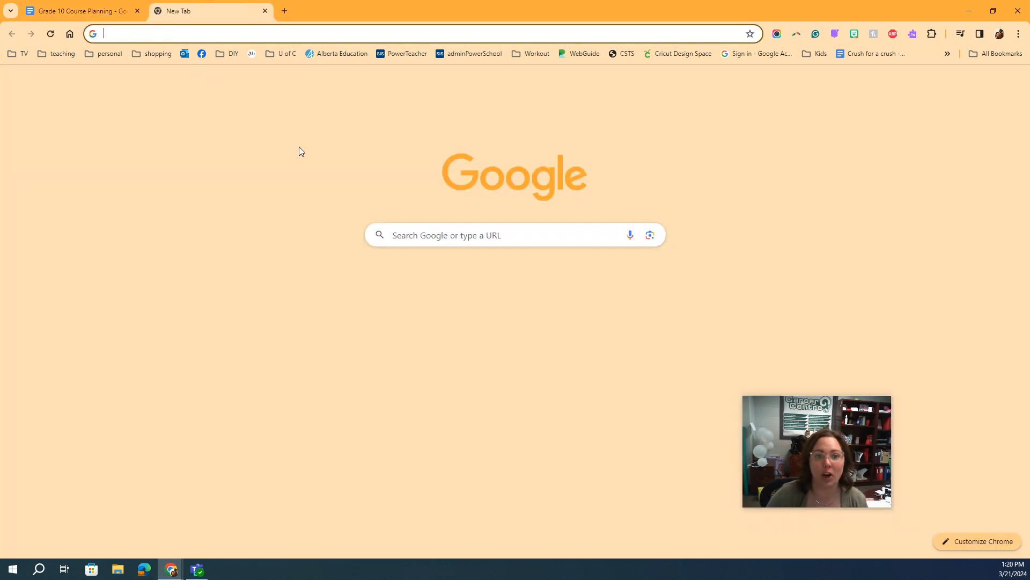
# Go to elchs.wolfcreek.ab.ca and follow the Student Resources post to the LCHS resources site
pyautogui.write('elchs.wolfcreek.ab.ca')
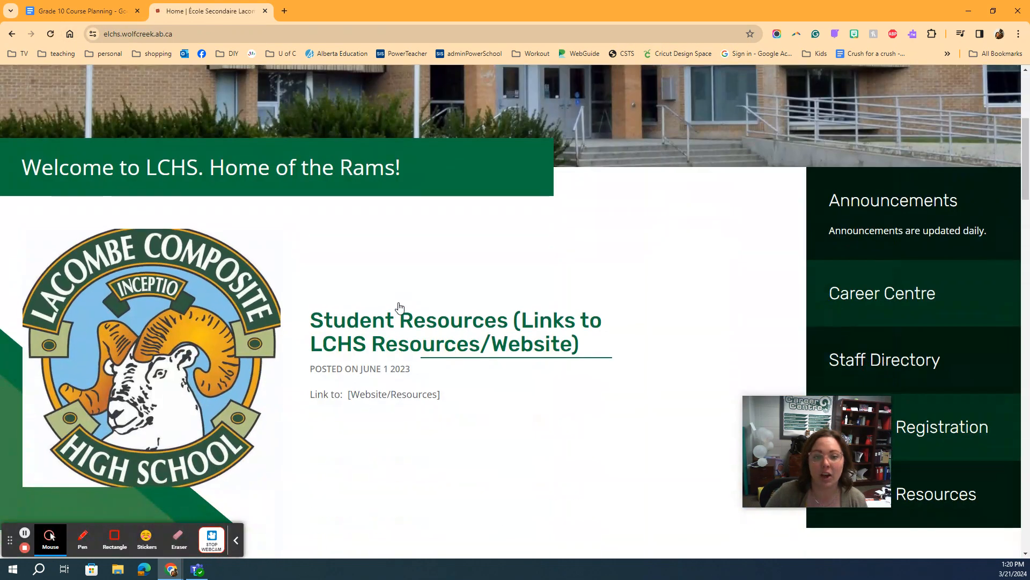
pyautogui.click(455, 332)
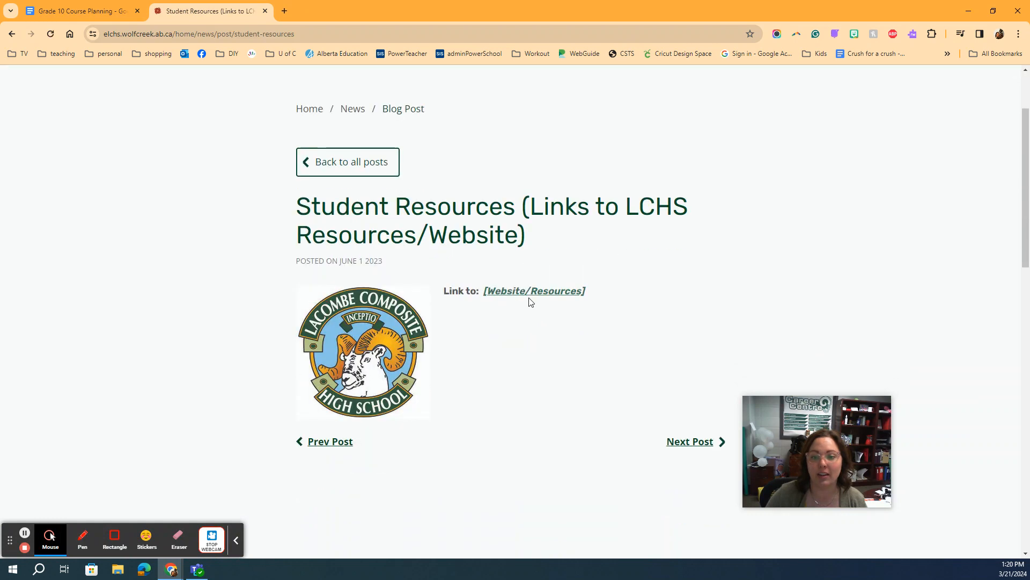
pyautogui.click(533, 291)
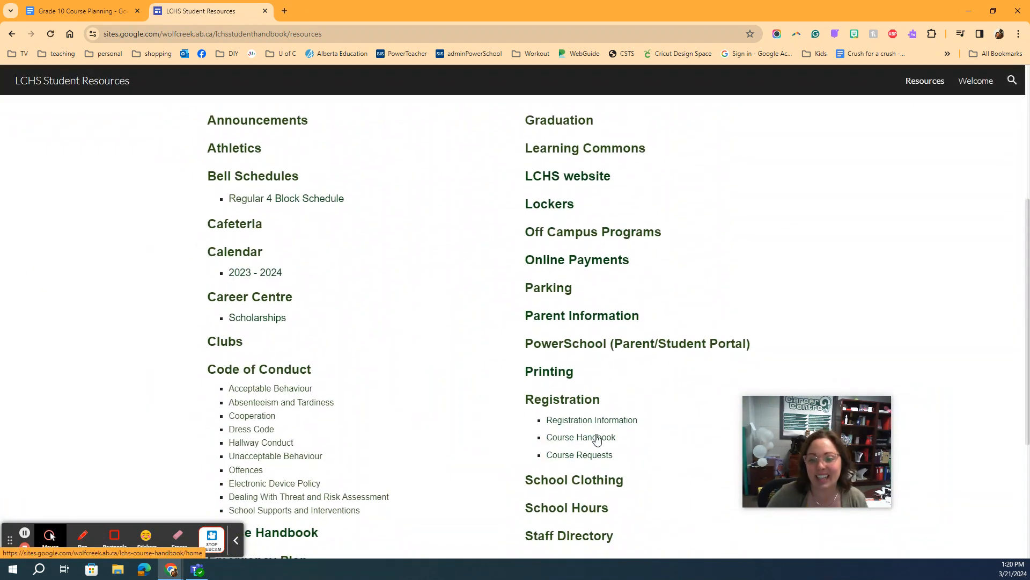
# Enter the Course Handbook and bring up its Options list of courses
pyautogui.click(581, 437)
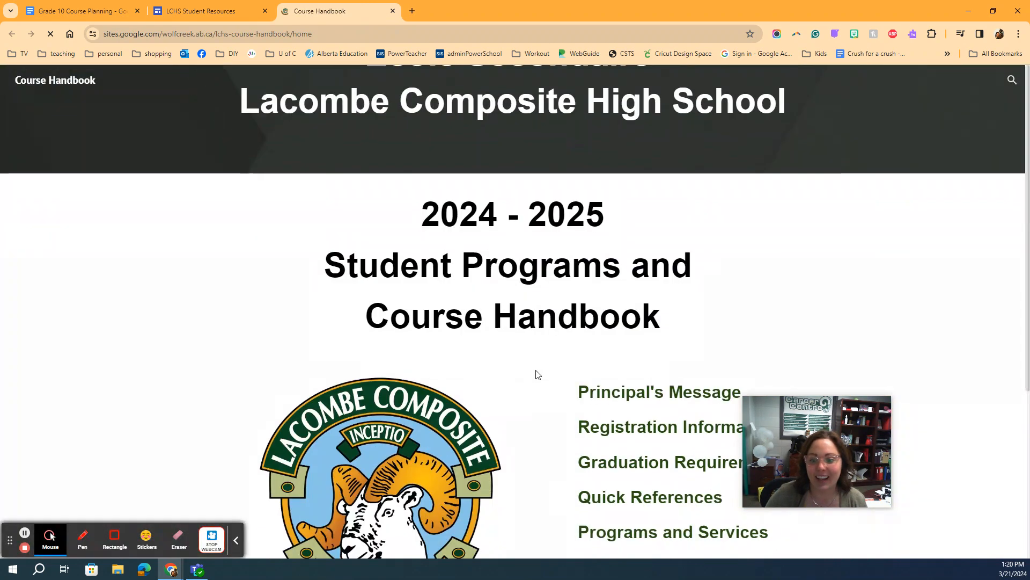
pyautogui.scroll(-3)
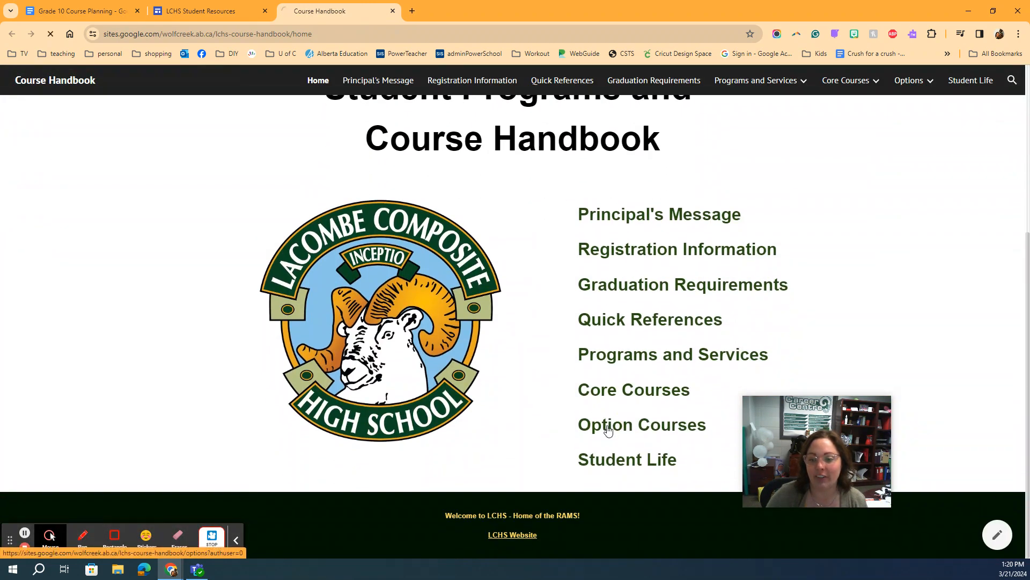
pyautogui.click(641, 424)
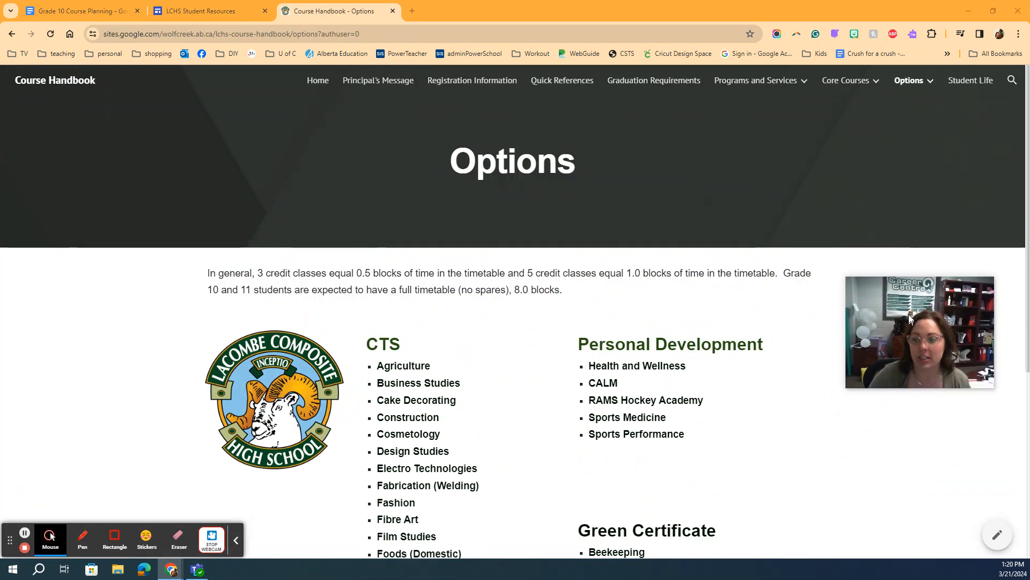
# Browse the CTS options list and select the Media course page
pyautogui.scroll(-3)
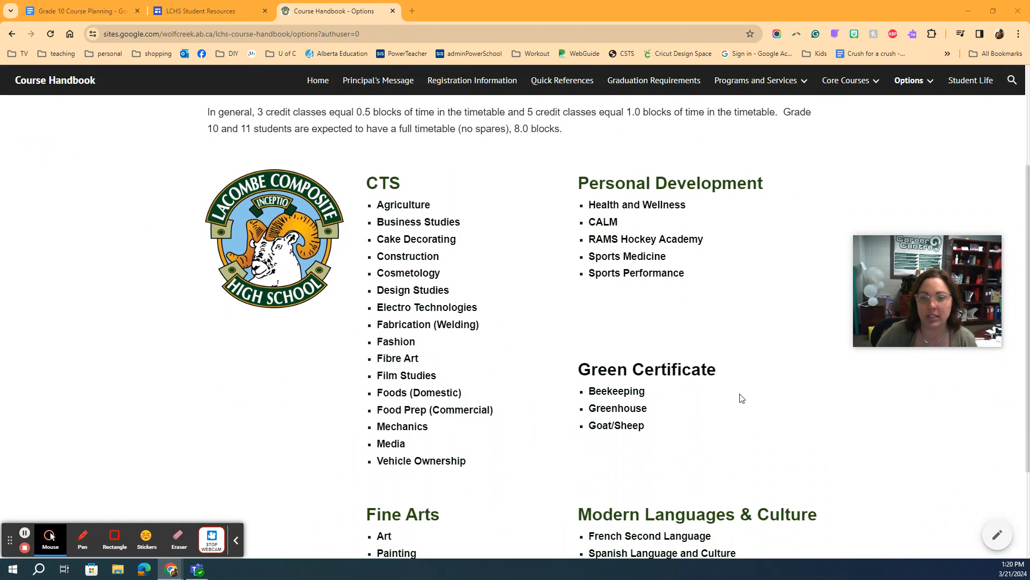
pyautogui.scroll(-3)
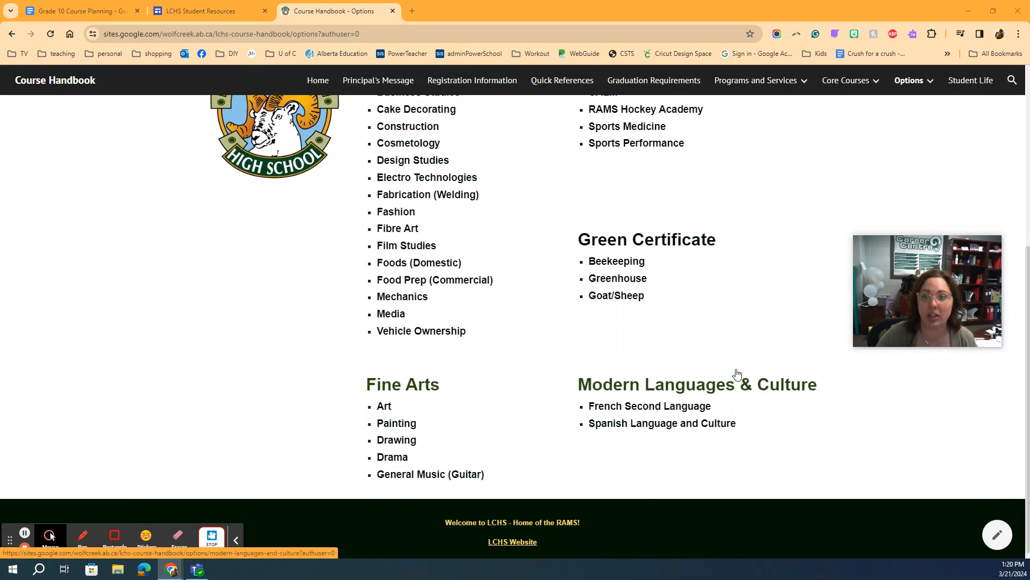
pyautogui.scroll(3)
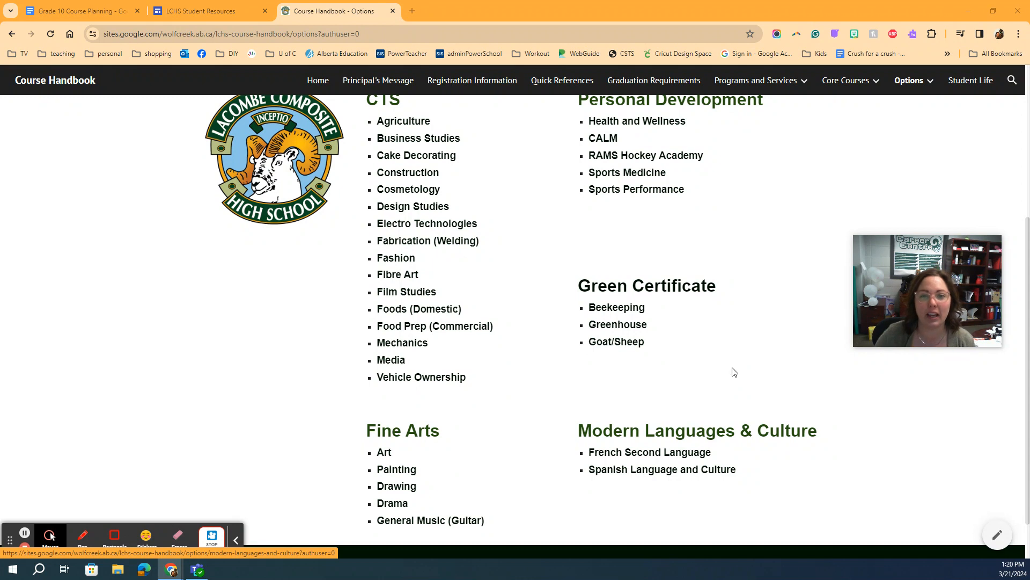
pyautogui.moveTo(416, 155)
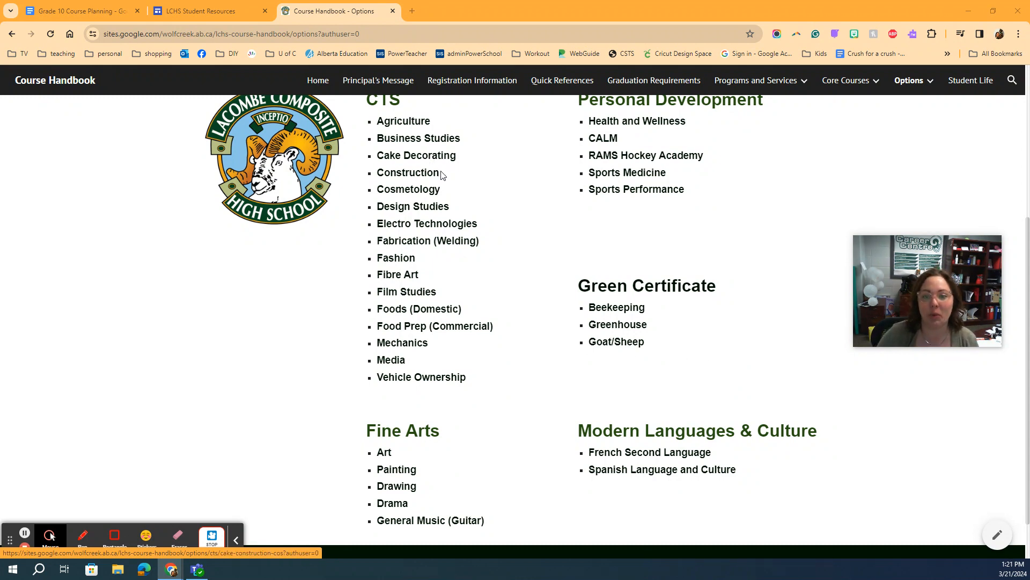
pyautogui.moveTo(550, 349)
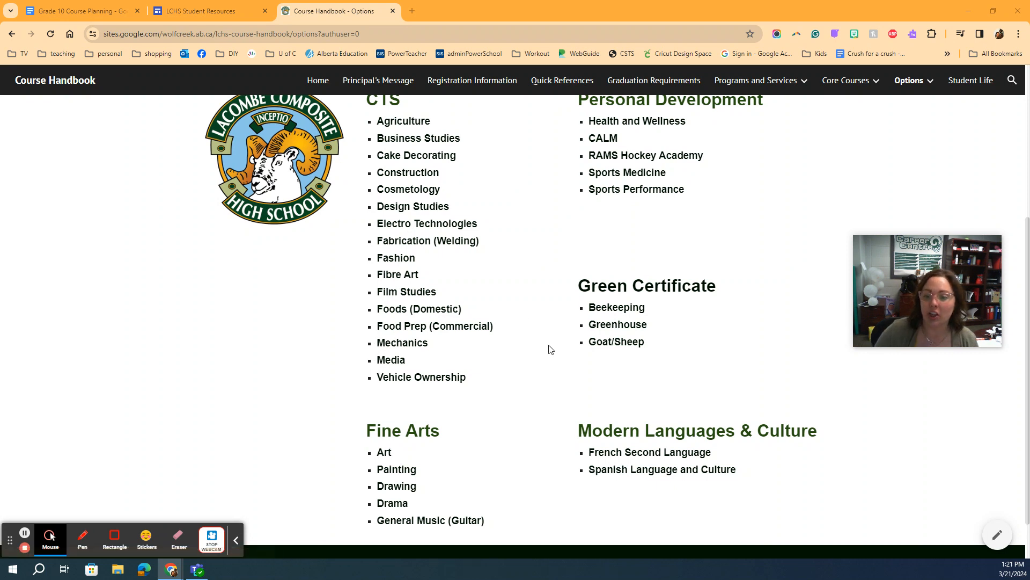
pyautogui.scroll(3)
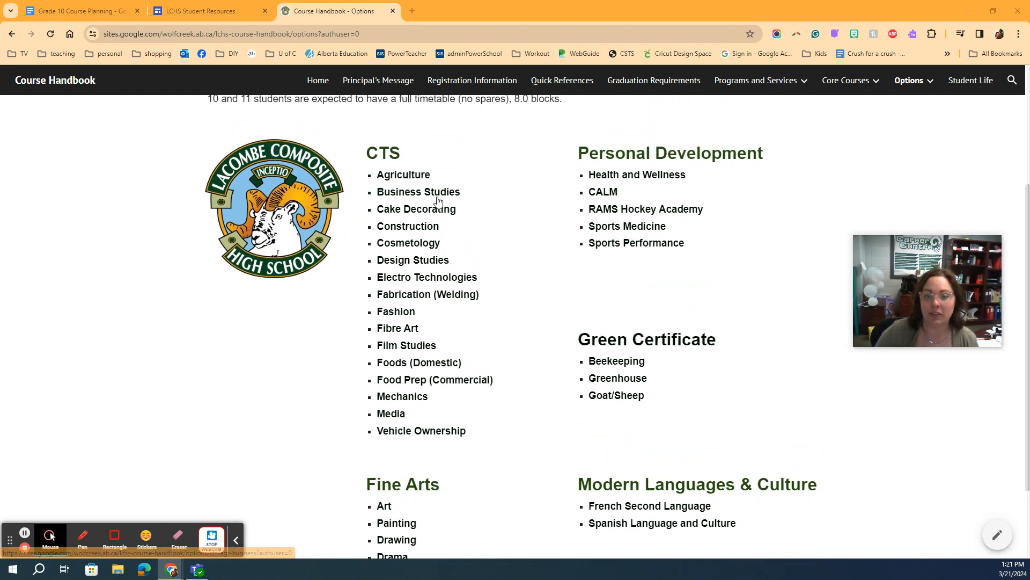
pyautogui.click(391, 413)
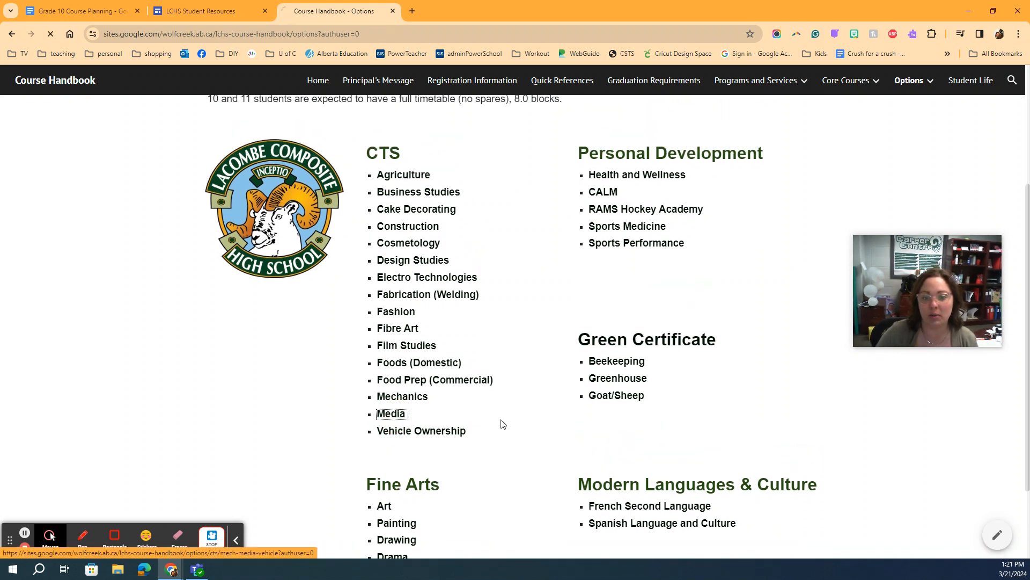
# Check Media Studies 10 is worth 0.5 blocks, compare with the planning sheet, and return to the Options list
pyautogui.click(390, 414)
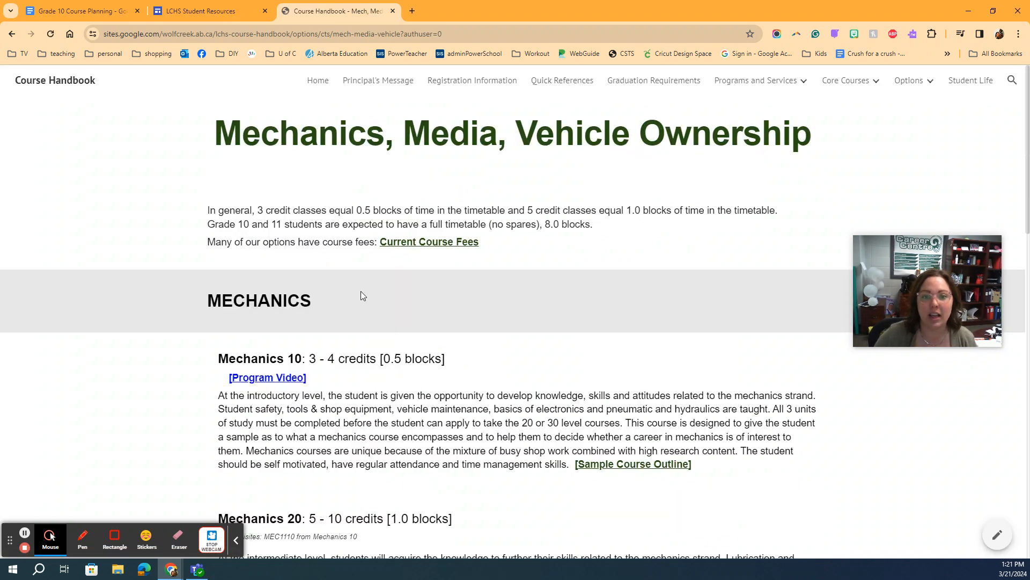
pyautogui.moveTo(274, 375)
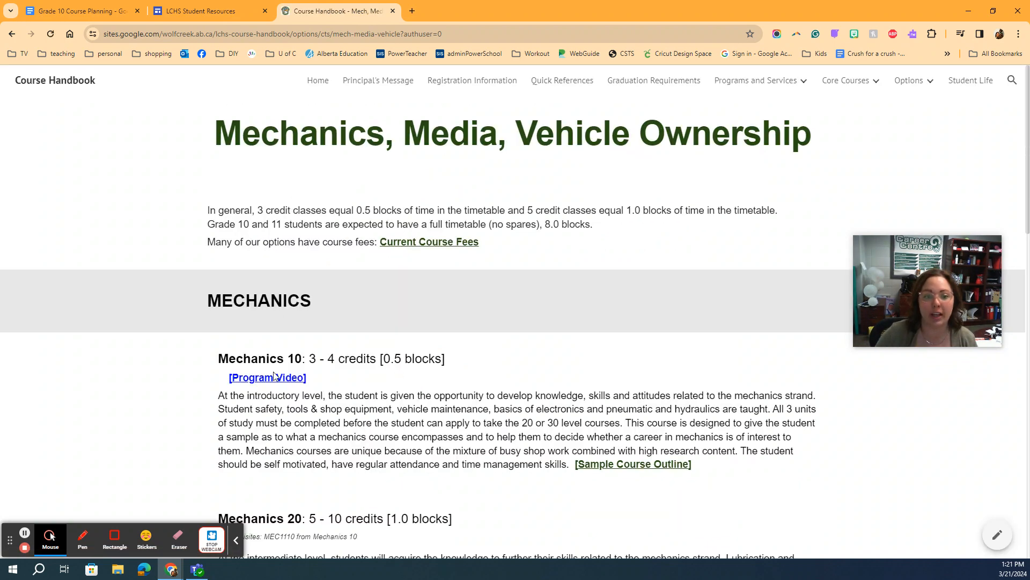
pyautogui.scroll(-3)
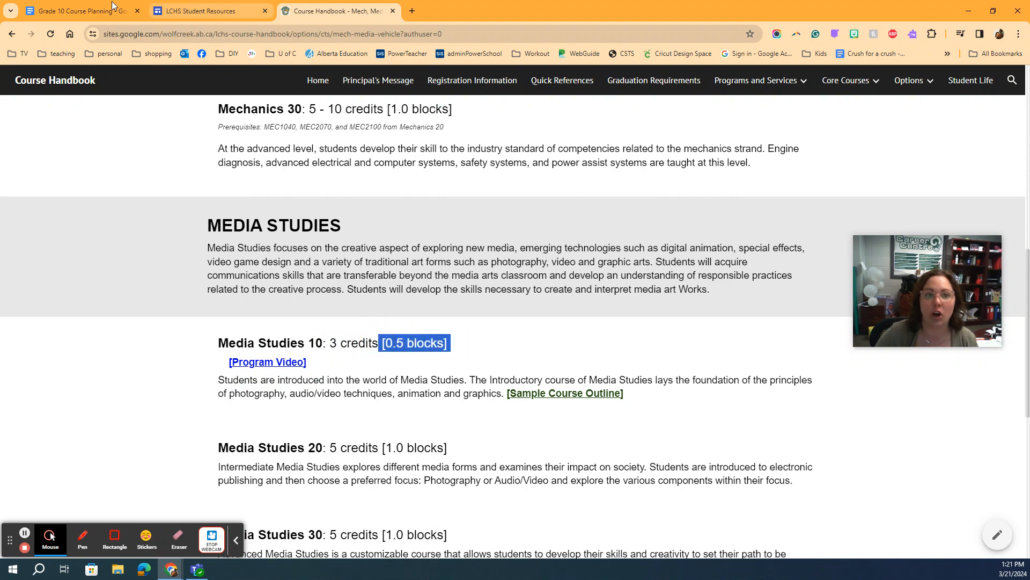
pyautogui.click(78, 10)
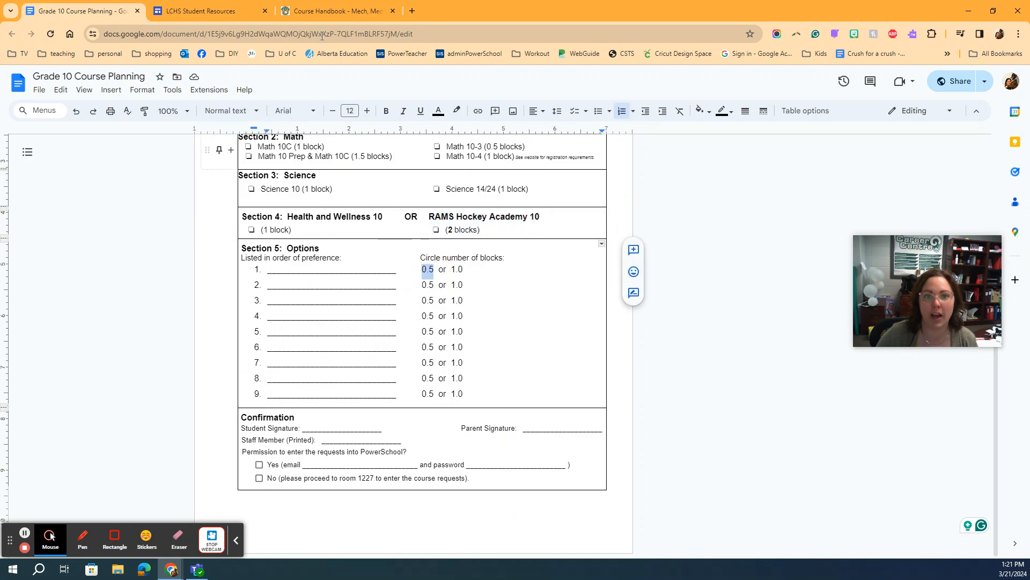
pyautogui.click(335, 11)
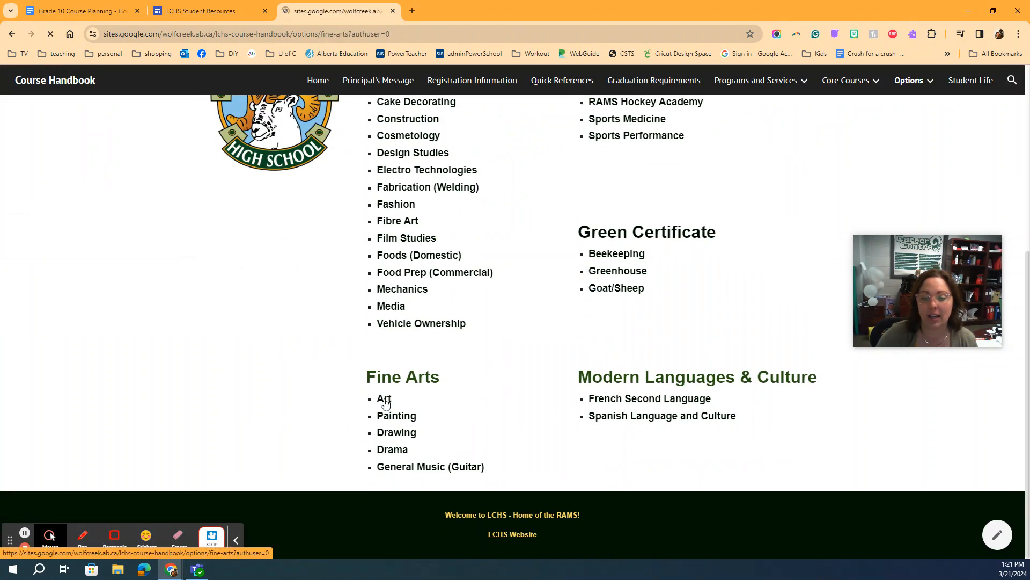
# View the Fine Arts page and highlight Art 10's value of 1.0 blocks
pyautogui.click(384, 400)
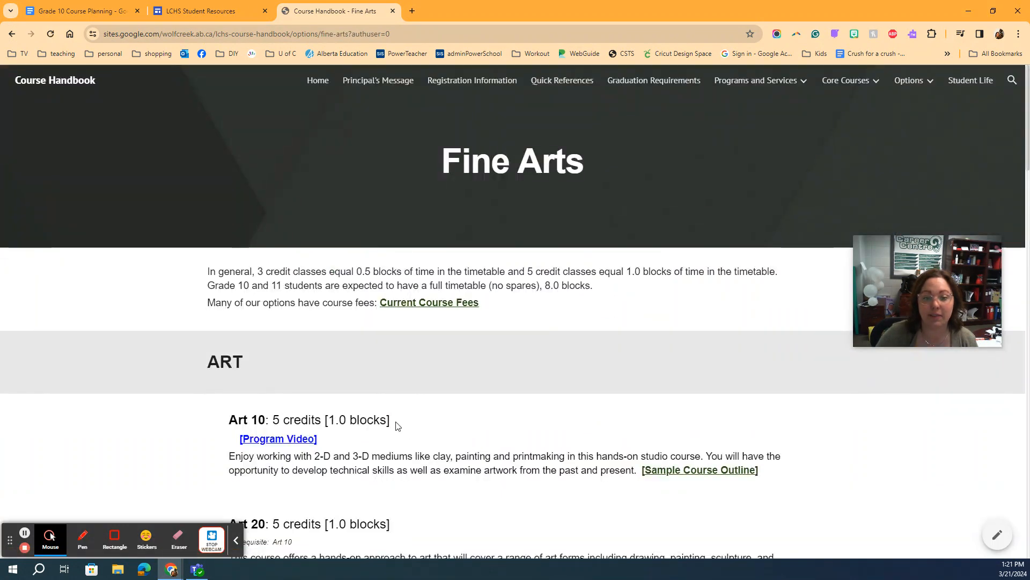
pyautogui.doubleClick(356, 420)
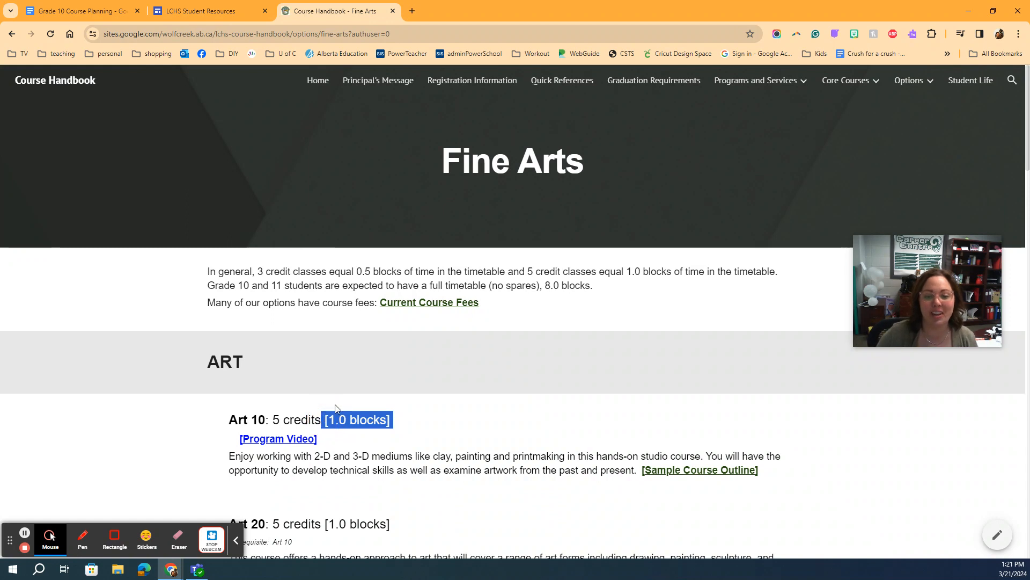
pyautogui.scroll(-3)
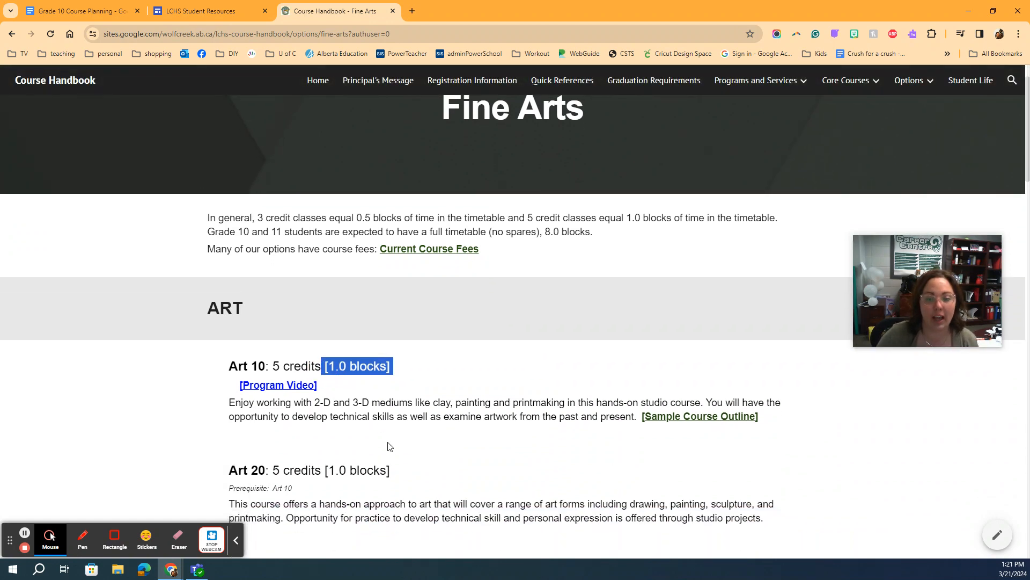
pyautogui.moveTo(402, 390)
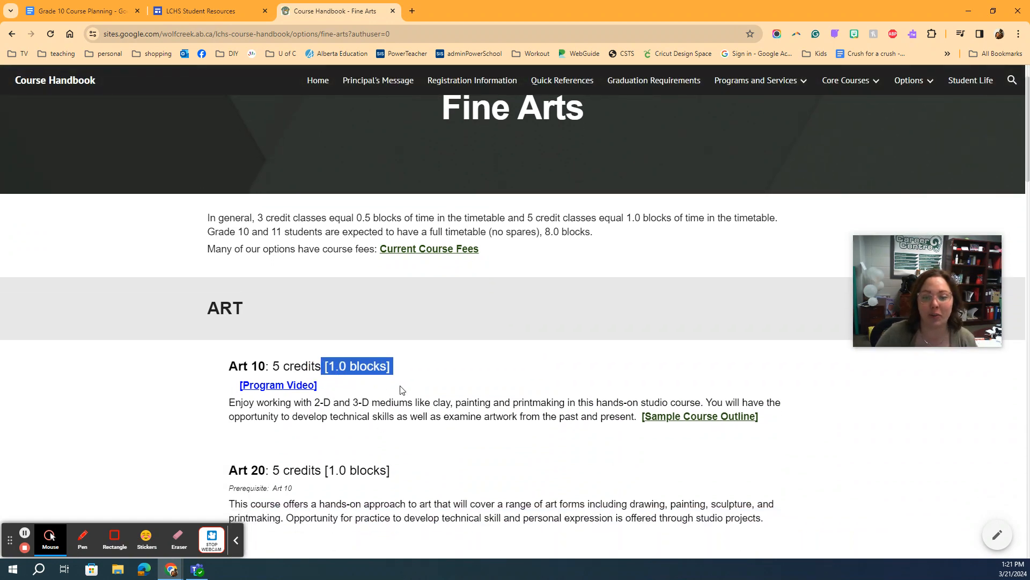
pyautogui.moveTo(338, 393)
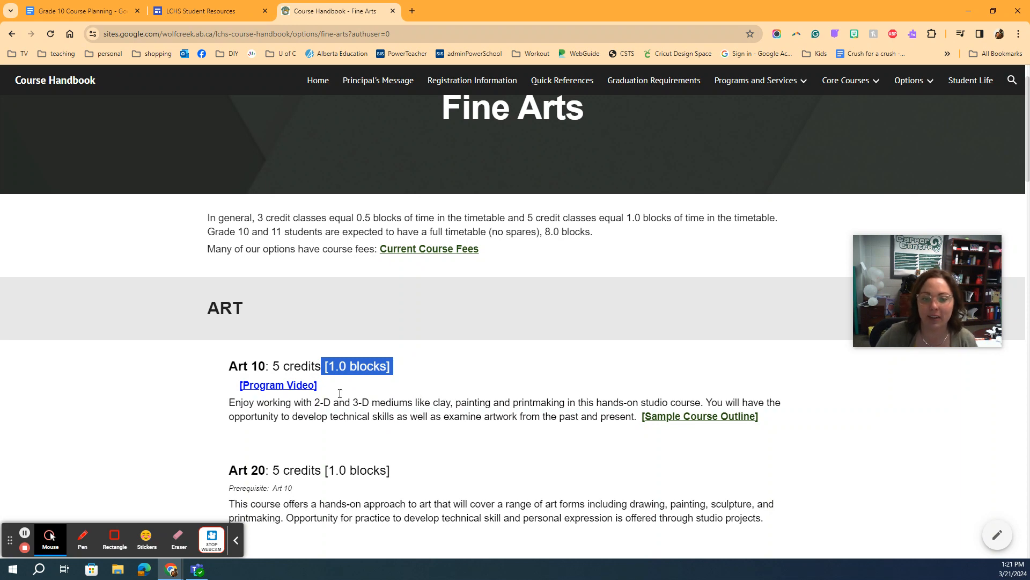
# Return to the Grade 10 Course Planning sheet and scroll back up the form
pyautogui.click(78, 11)
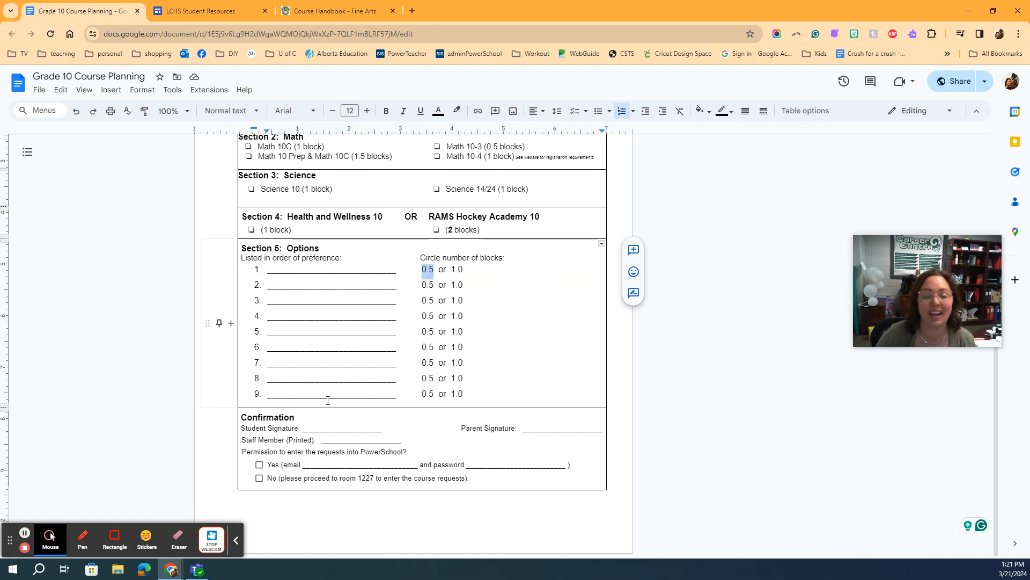
pyautogui.moveTo(377, 304)
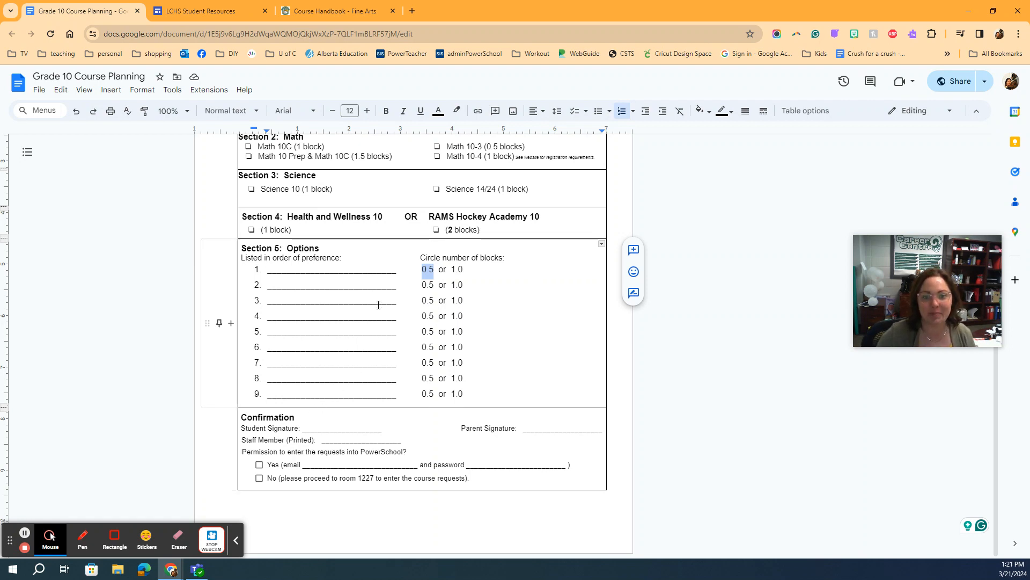
pyautogui.scroll(3)
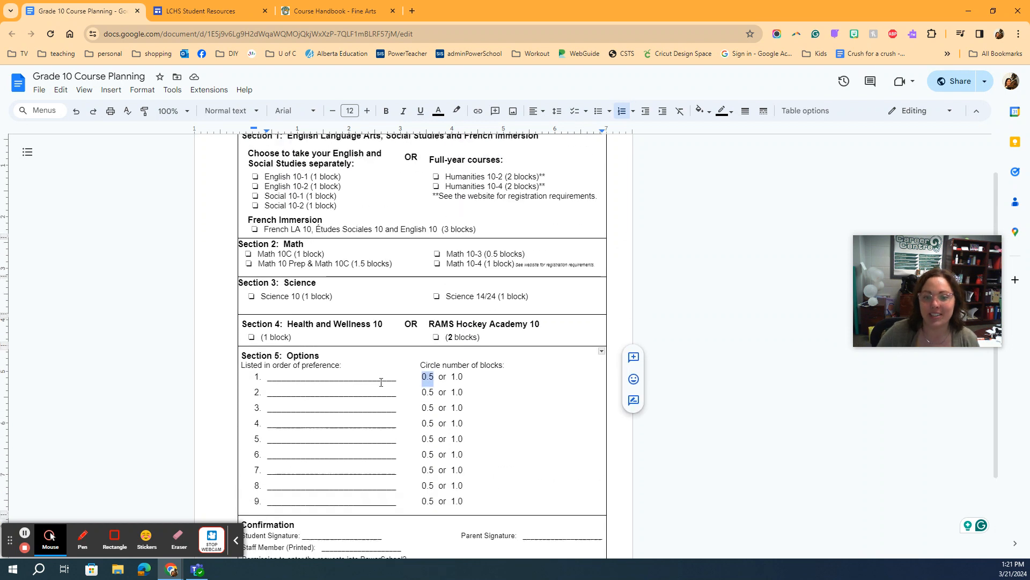